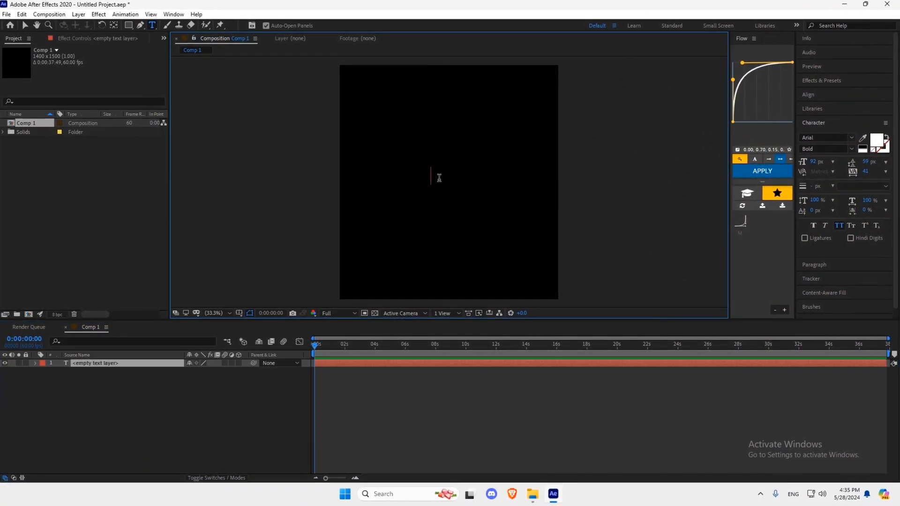
Enter the text SUBSCRIBE as the new bold white type layer.
text(SUBSCR)
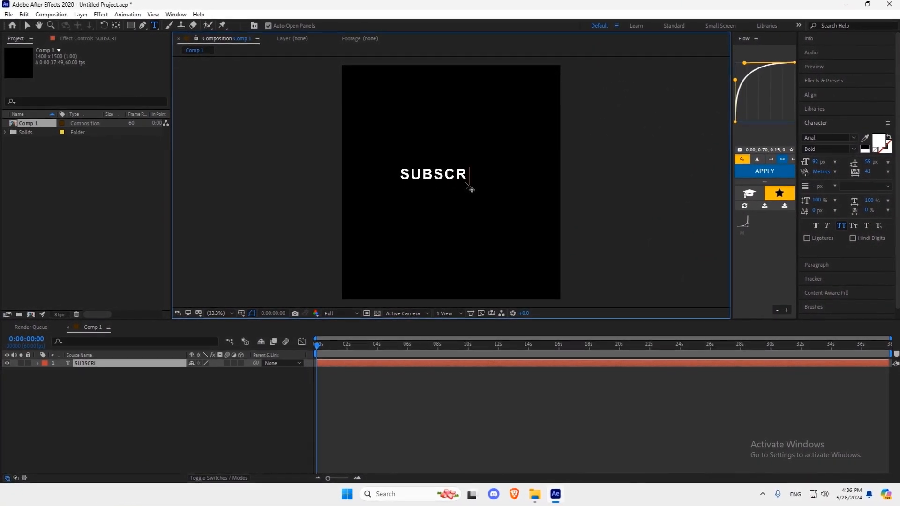
text(IBE)
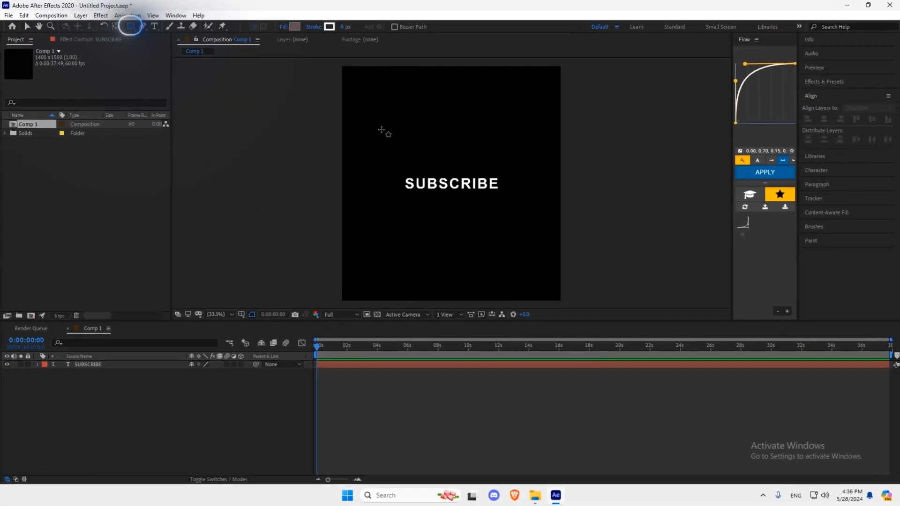
Draw a rectangle over SUBSCRIBE and set its fill to black, keeping the white outline.
drag(408, 154, 449, 200)
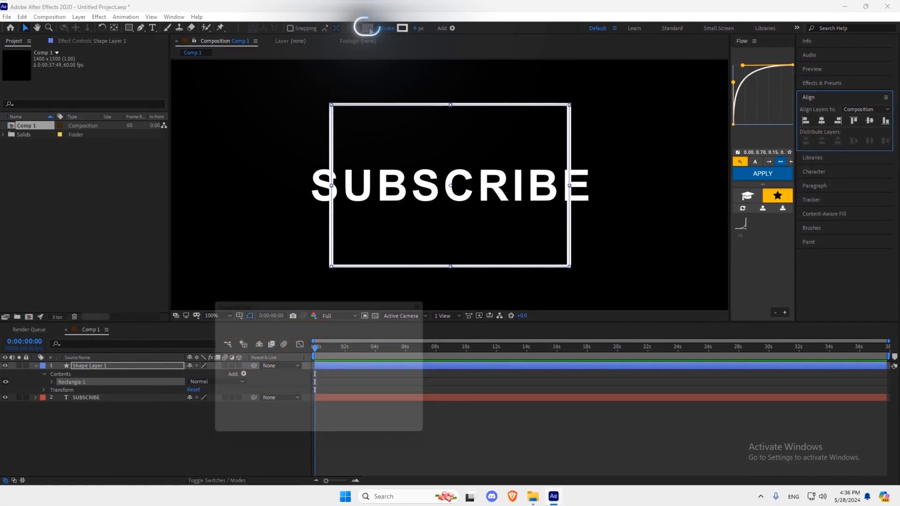
click(368, 26)
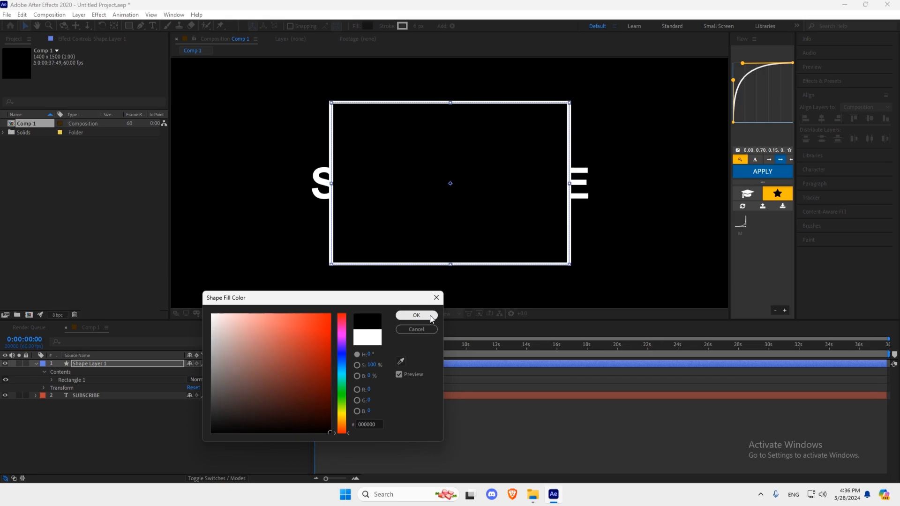
click(417, 315)
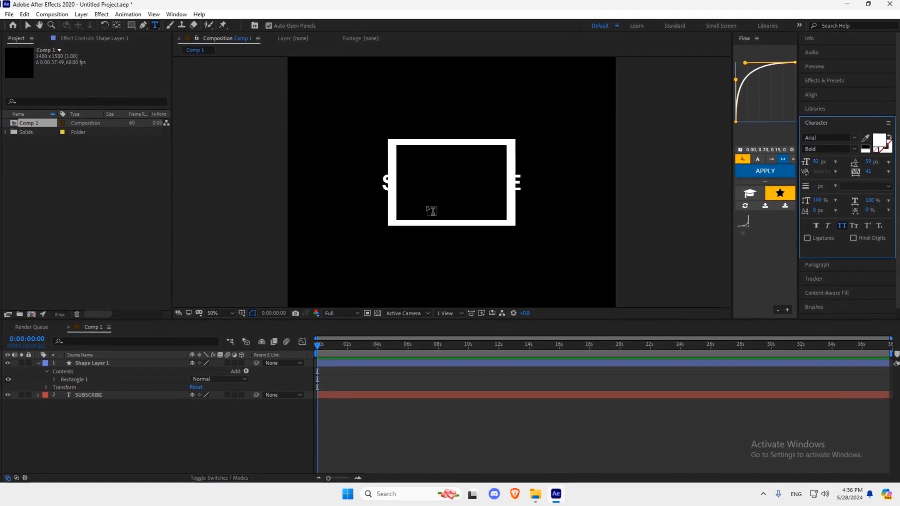
Enter specter as a new type layer and set it in a white script font sized to the rectangle.
text(SPEC)
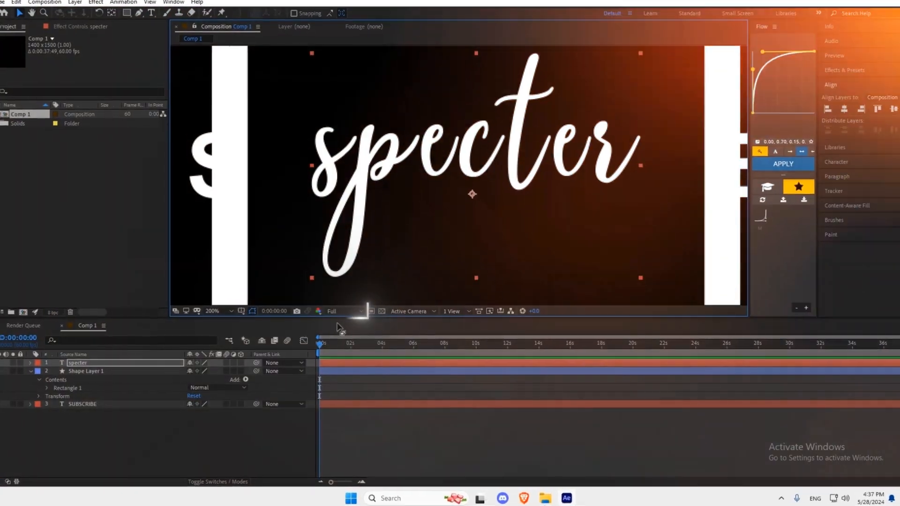
click(338, 311)
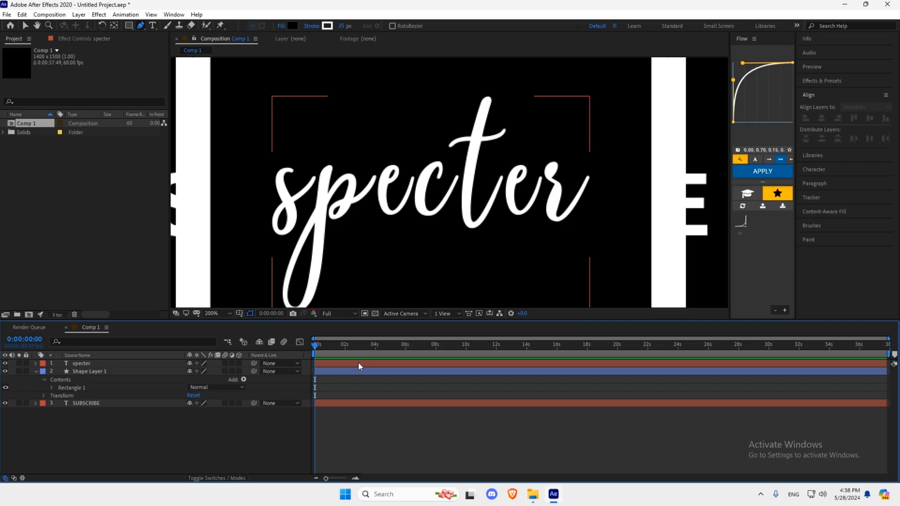
Search 'stroke' in Effects & Presets for the traced specter layer.
text(stro)
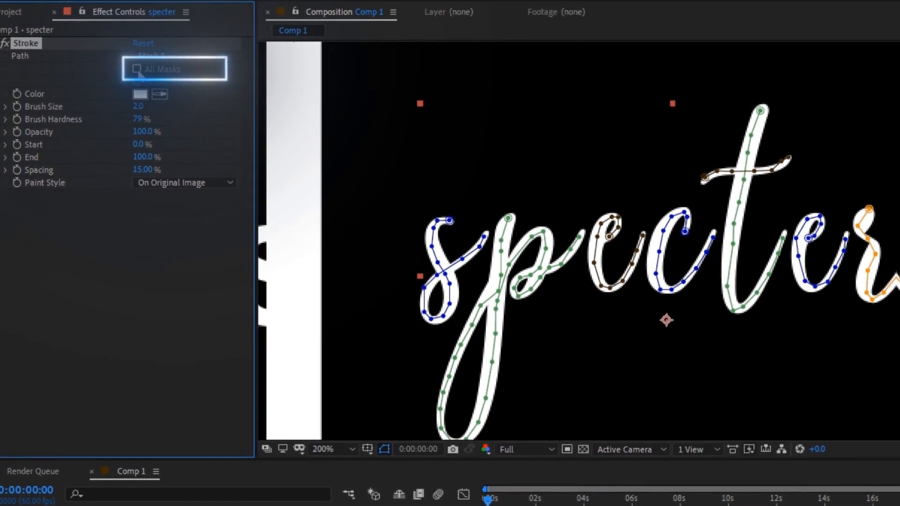
Set the Stroke effect to All Masks with Paint Style Reveal Original Image.
click(140, 69)
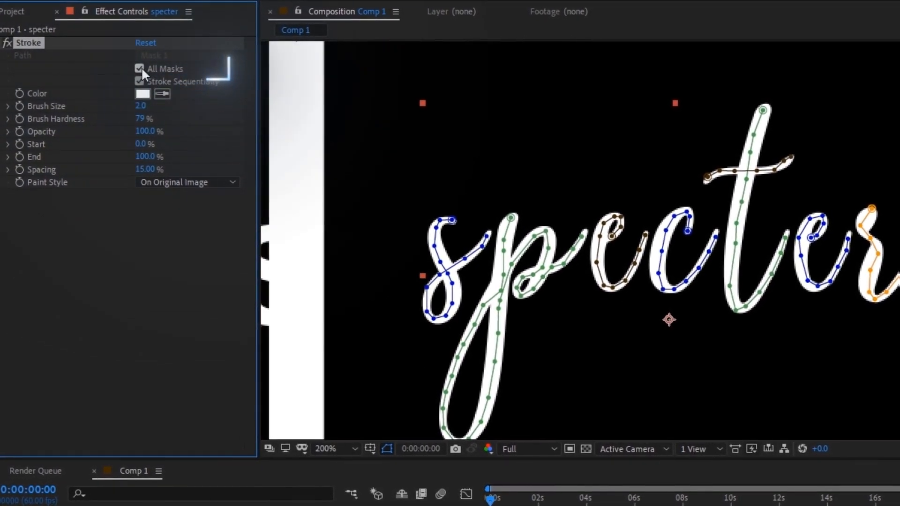
click(185, 182)
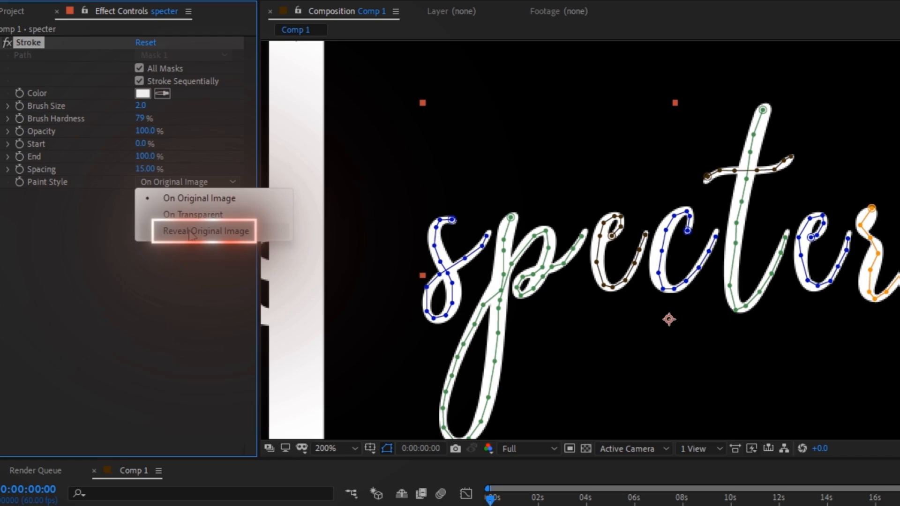
click(206, 230)
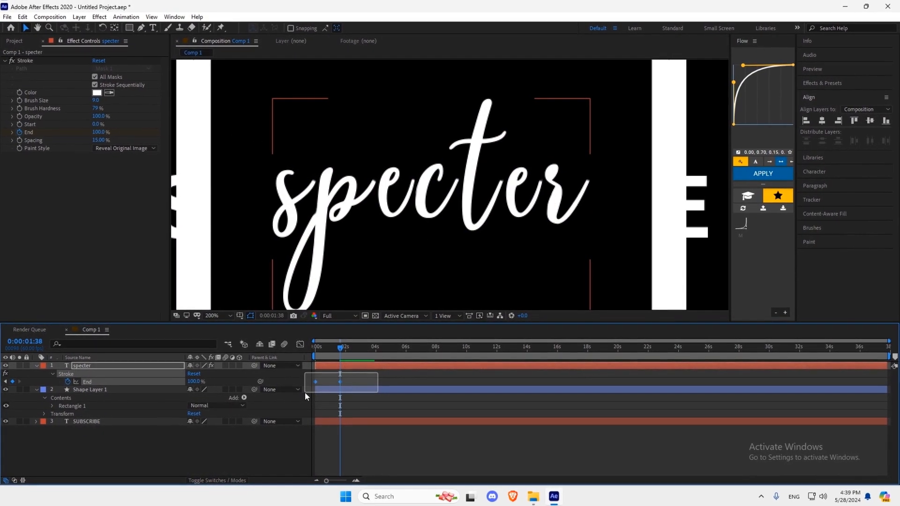
Easy Ease the End keyframes and set the stroke colour to white.
right_click(316, 380)
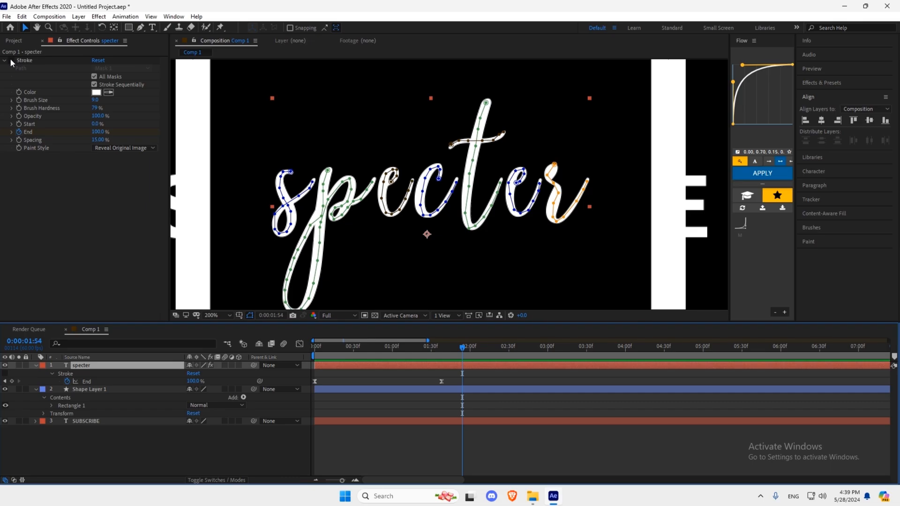
click(97, 92)
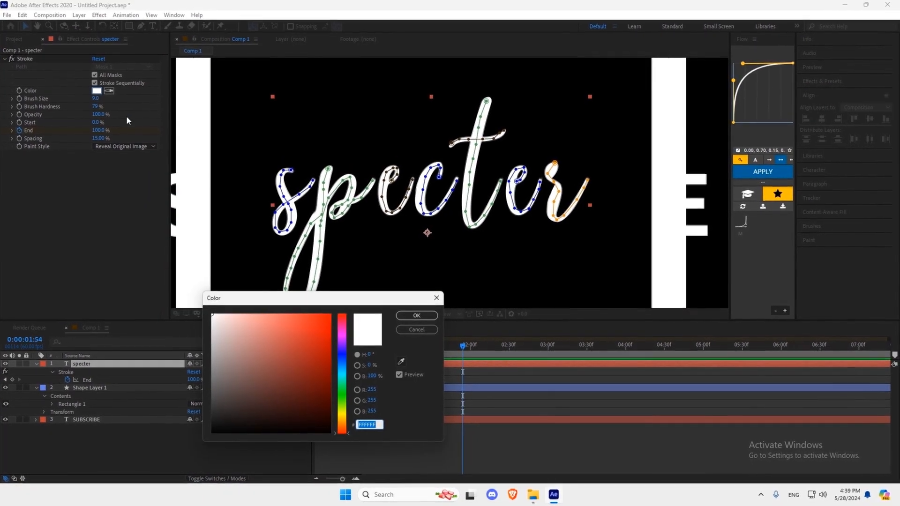
click(417, 315)
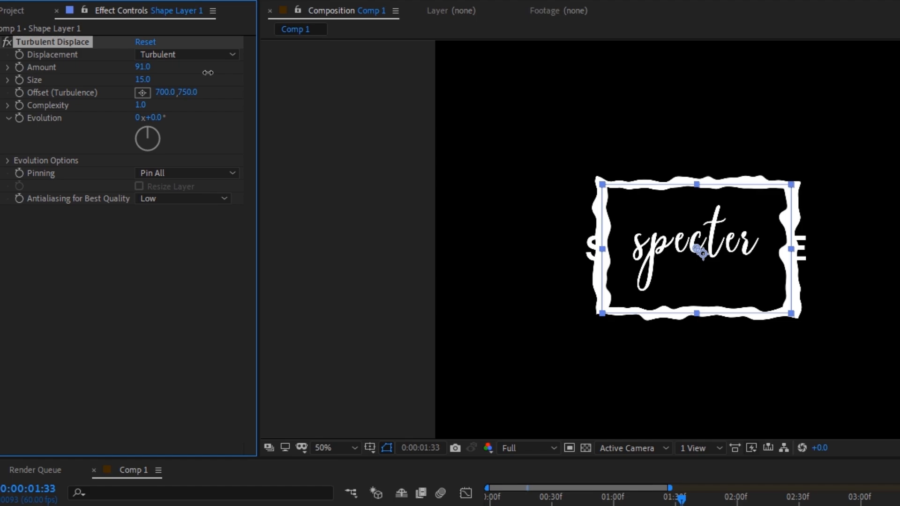
Raise Turbulent Displace Amount to 91 on Shape Layer 1 for wobbling frame edges.
drag(143, 79, 131, 79)
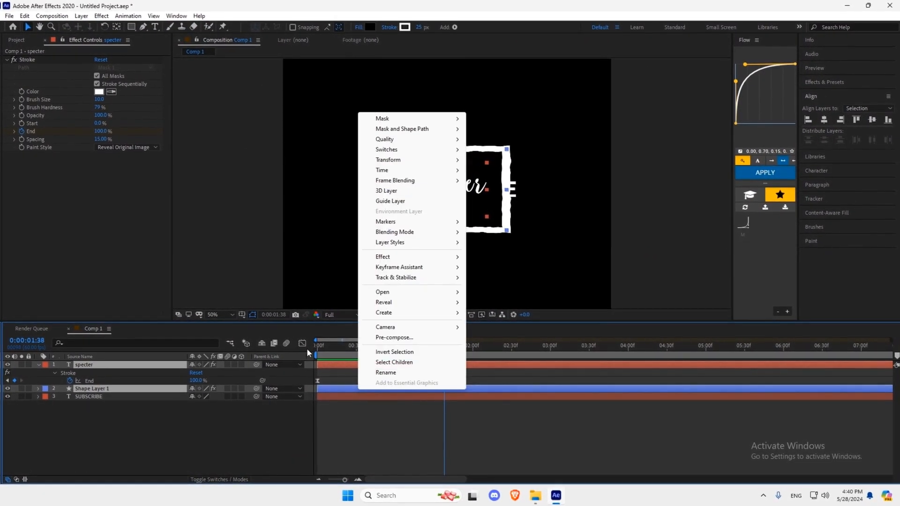
click(394, 338)
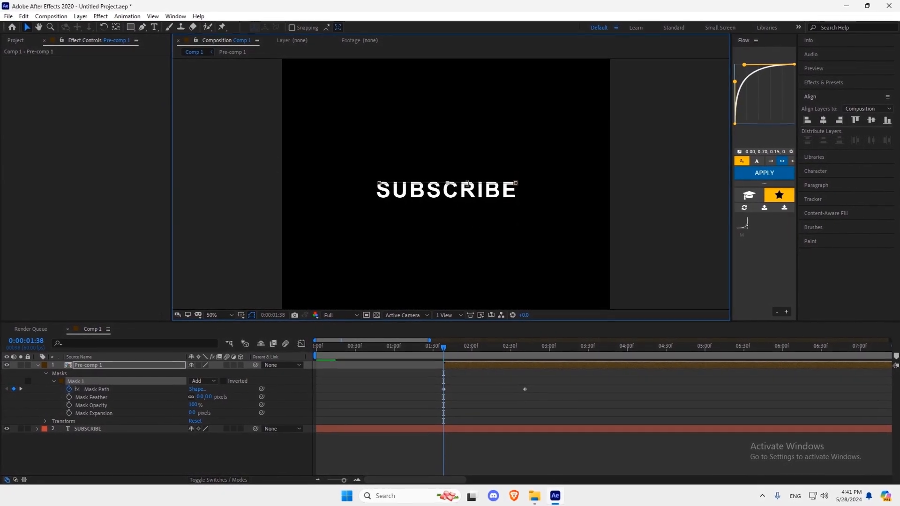
Drag the mask outward so it uncovers the specter frame, with 150-pixel feather.
drag(443, 344, 501, 344)
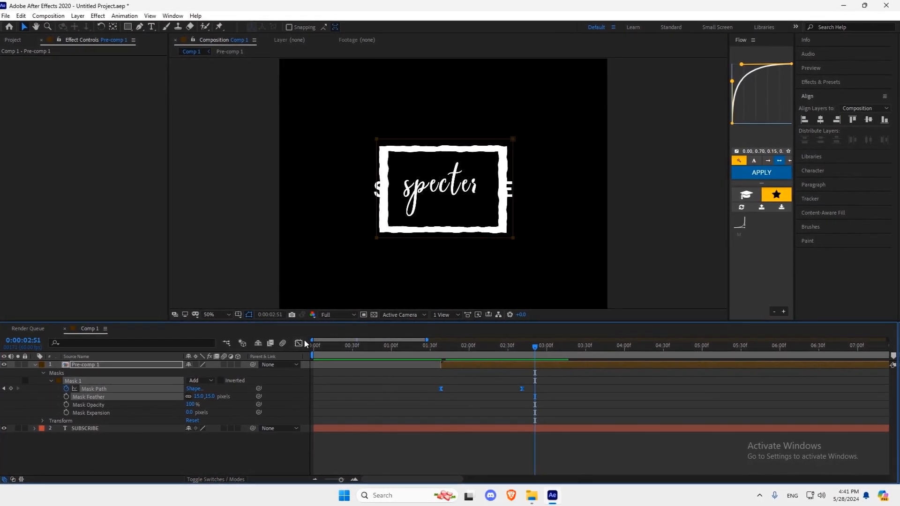
Keyframe Scale on Pre-comp 1 at the reveal, then select the SUBSCRIBE layer.
click(298, 343)
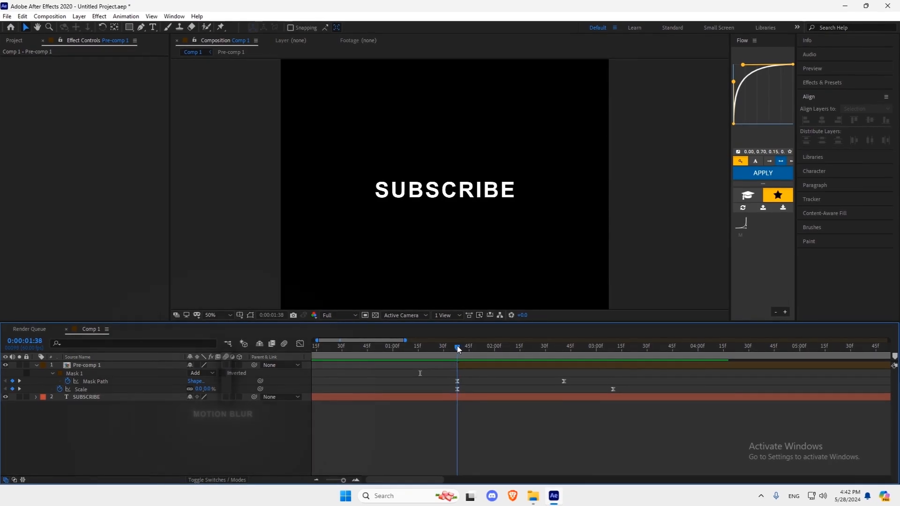
click(86, 396)
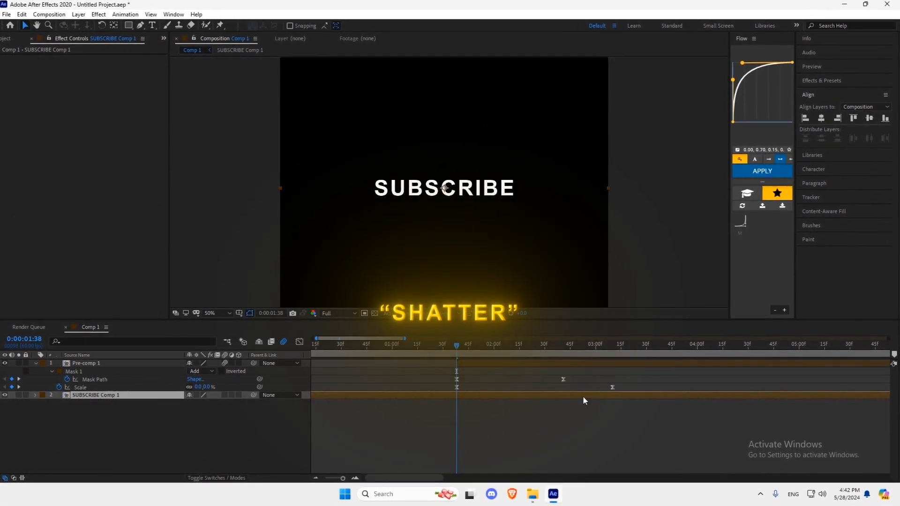
Apply Shatter to SUBSCRIBE Comp 1 with View set to Rendered.
click(95, 395)
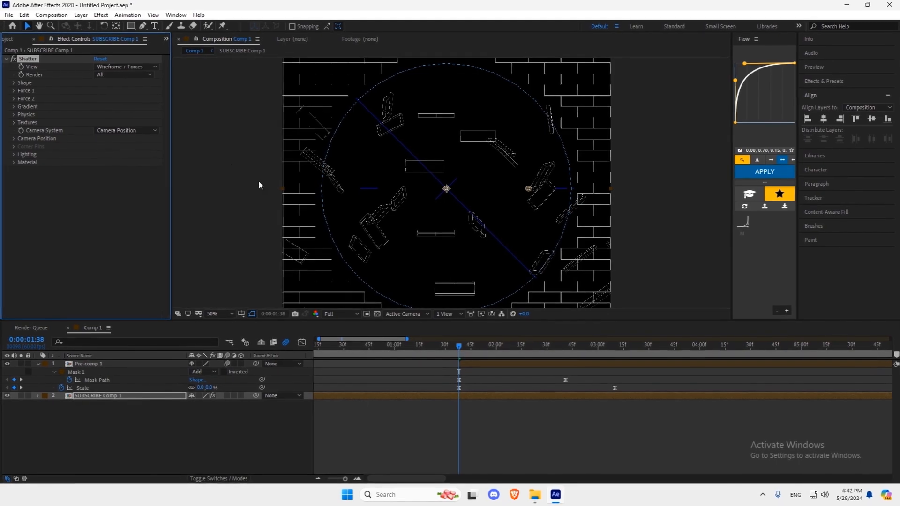
click(126, 66)
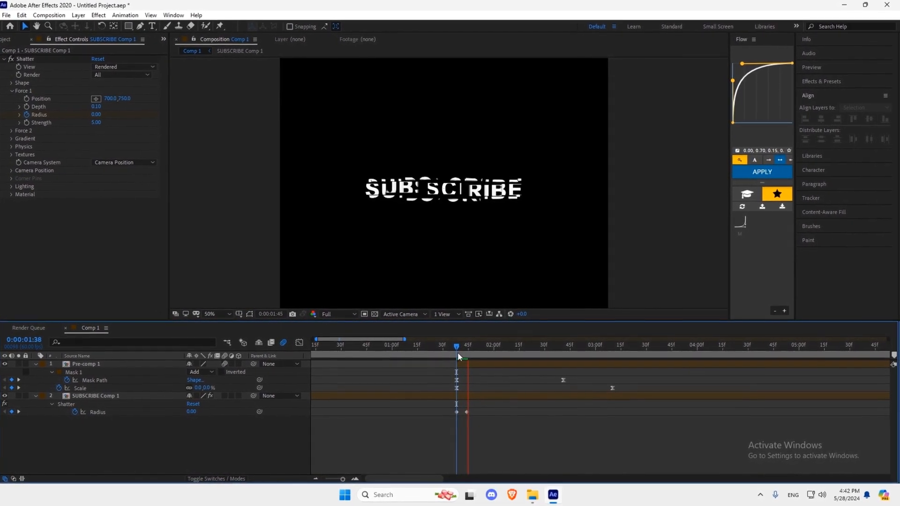
Switch Shatter to the Glass pattern with 22 repetitions and Force 1 strength lowered to 1.40.
drag(459, 344, 495, 344)
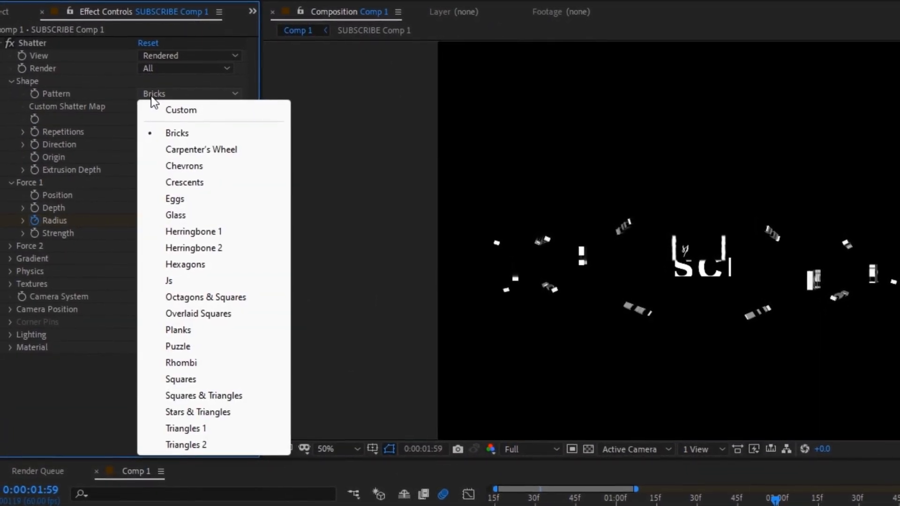
click(176, 214)
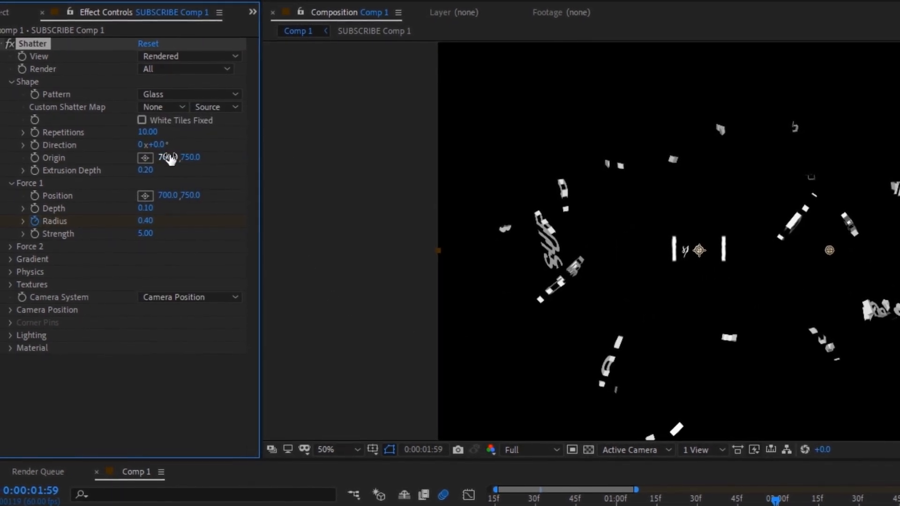
double_click(147, 132)
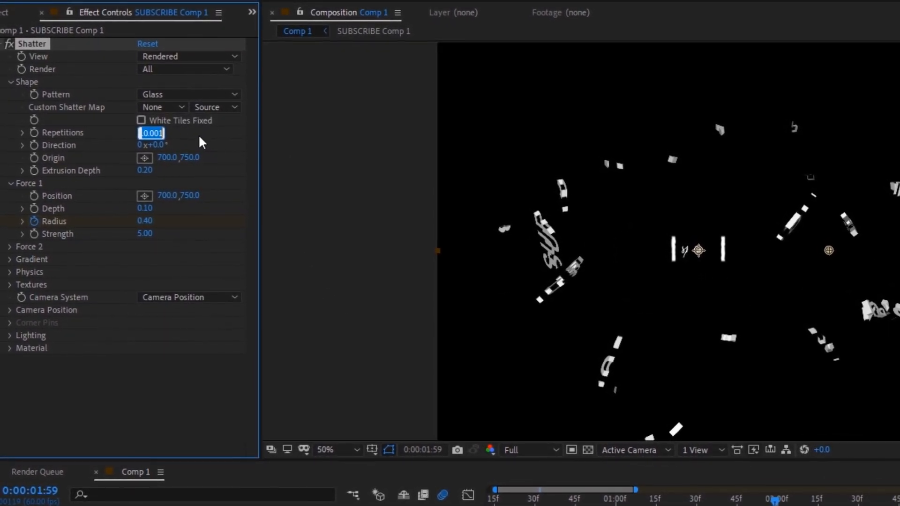
text(22)
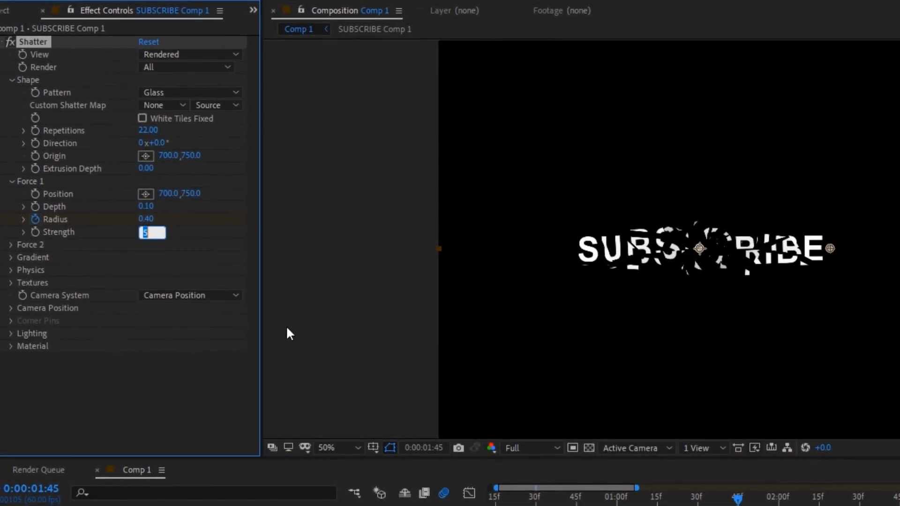
text(1.40)
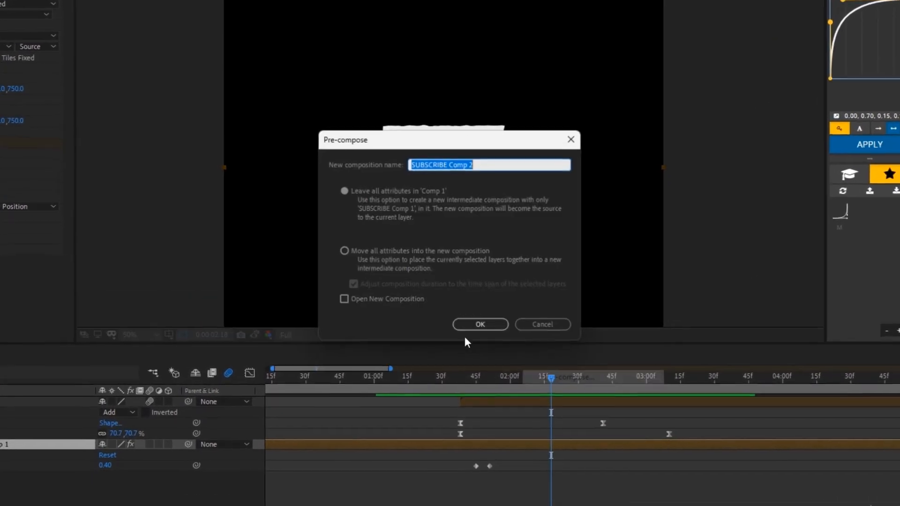
Pre-compose the SUBSCRIBE layer and the specter frame layer into separate new comps.
click(480, 324)
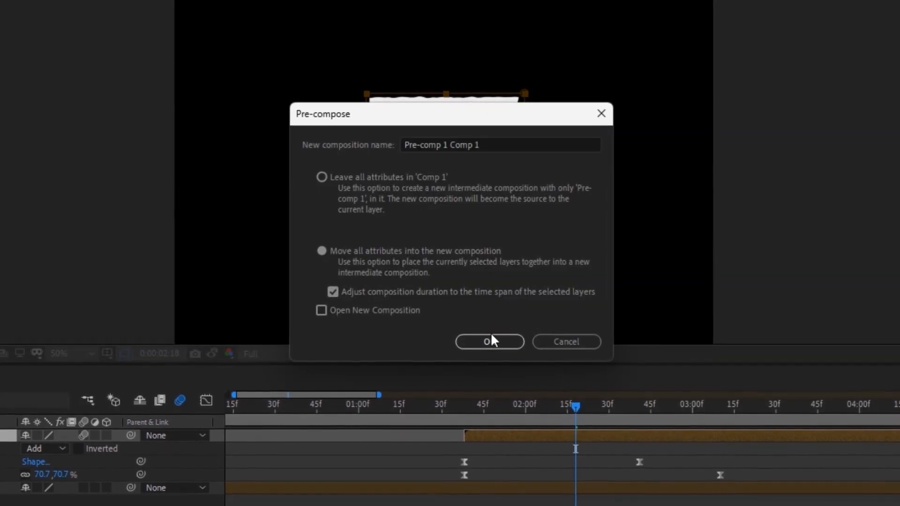
click(490, 341)
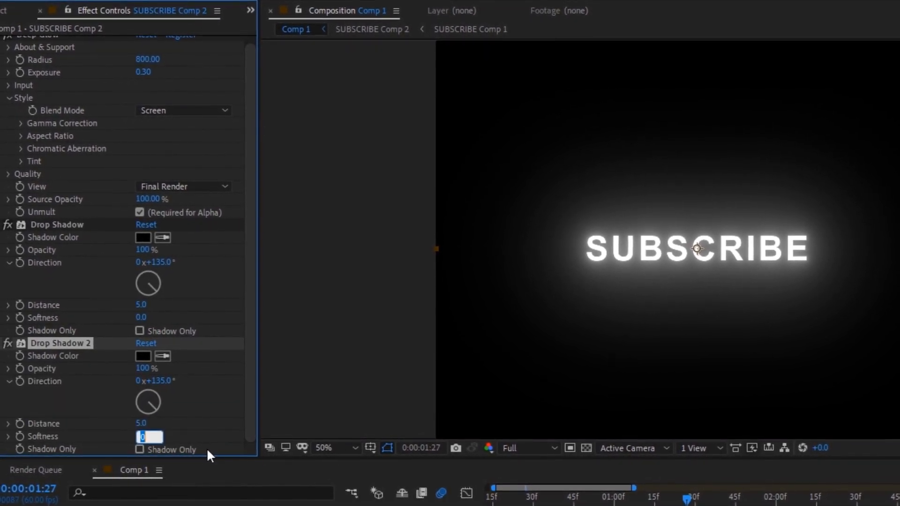
Set the second Drop Shadow softness to 30.0 and preview where the specter frame fully appears.
text(30.0)
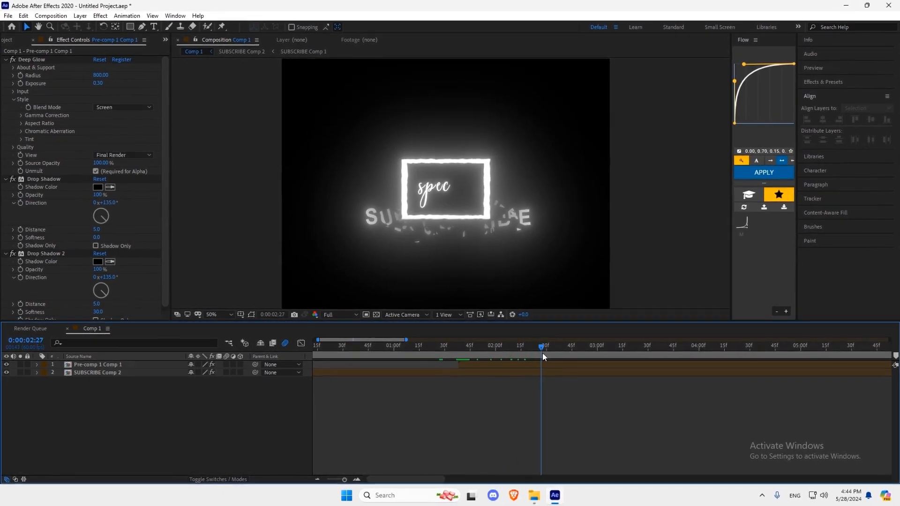
click(600, 348)
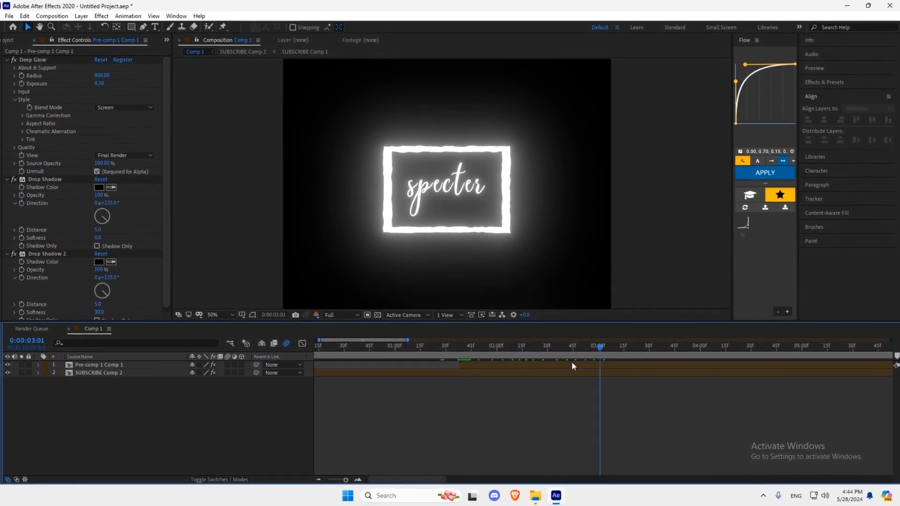